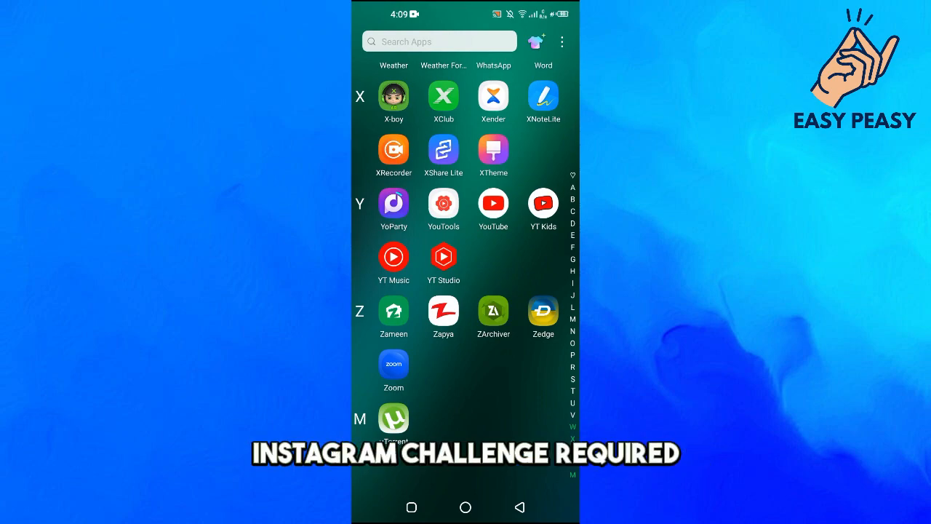
Scroll the app drawer to the top so the Instagram icon is visible
scroll("down", 3)
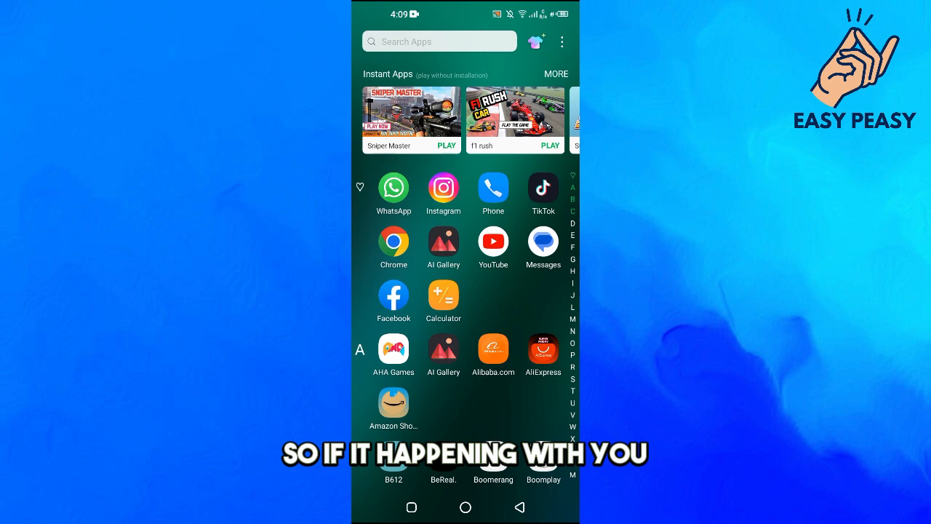
Launch Instagram and scroll down the home feed past the first post
left_click(442, 186)
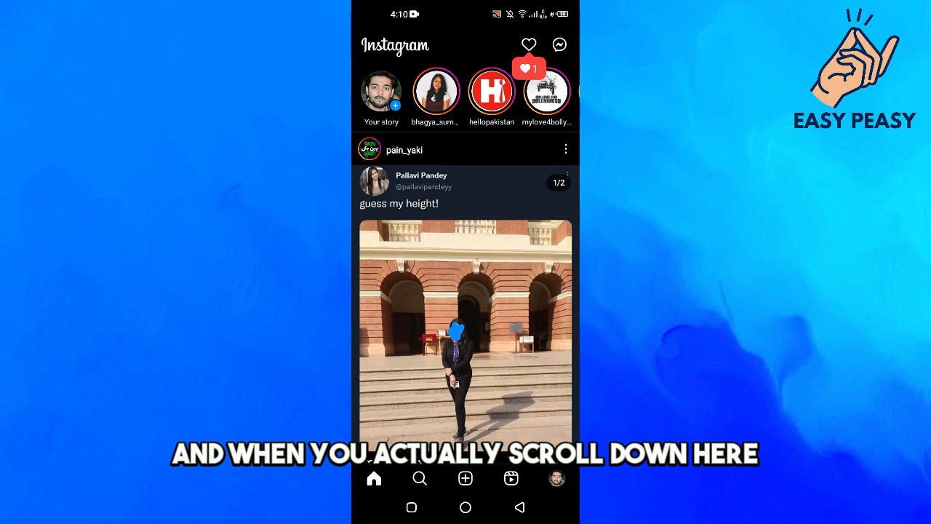
scroll("down", 3)
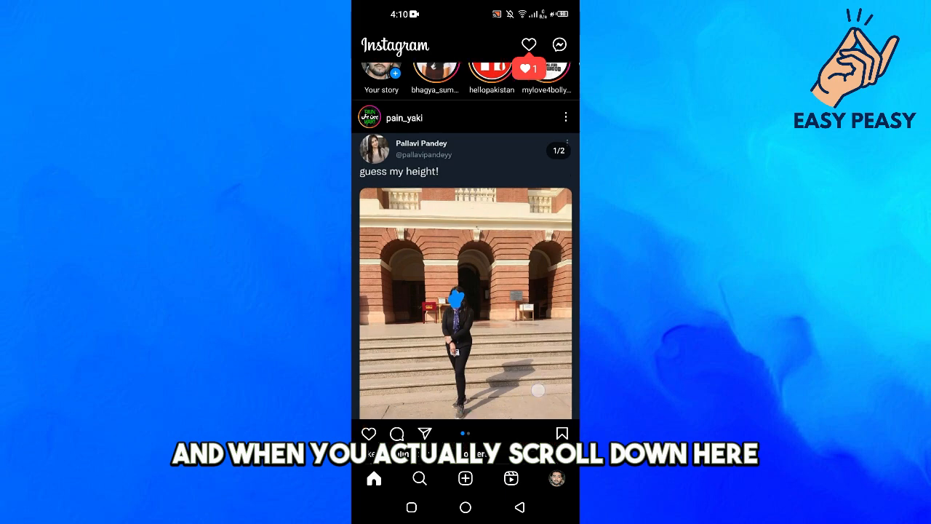
scroll("down", 3)
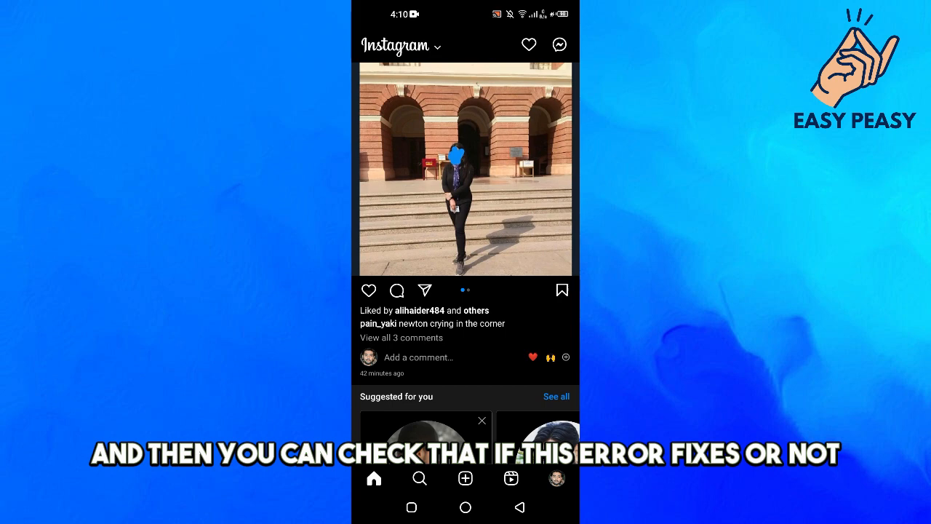
Reach Instagram's App info page via quick settings, Settings, then Apps & notifications
left_click(465, 511)
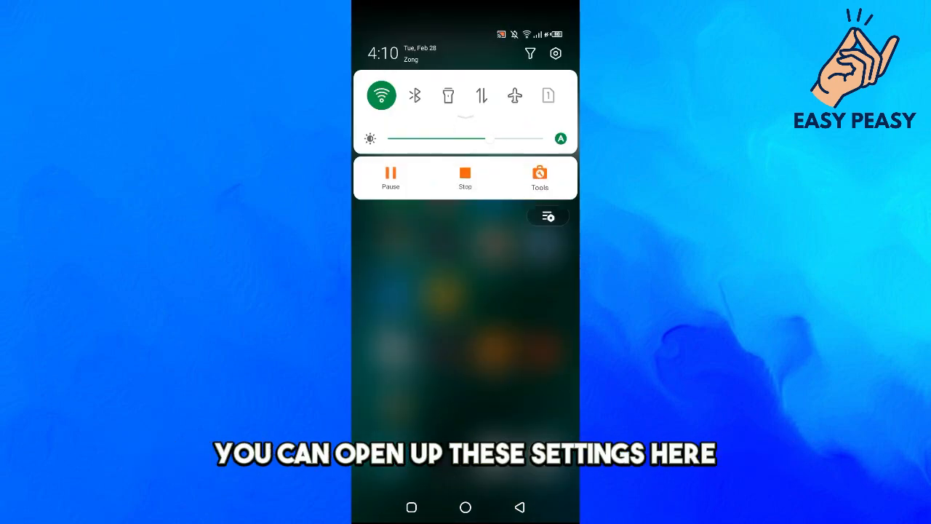
left_click(556, 53)
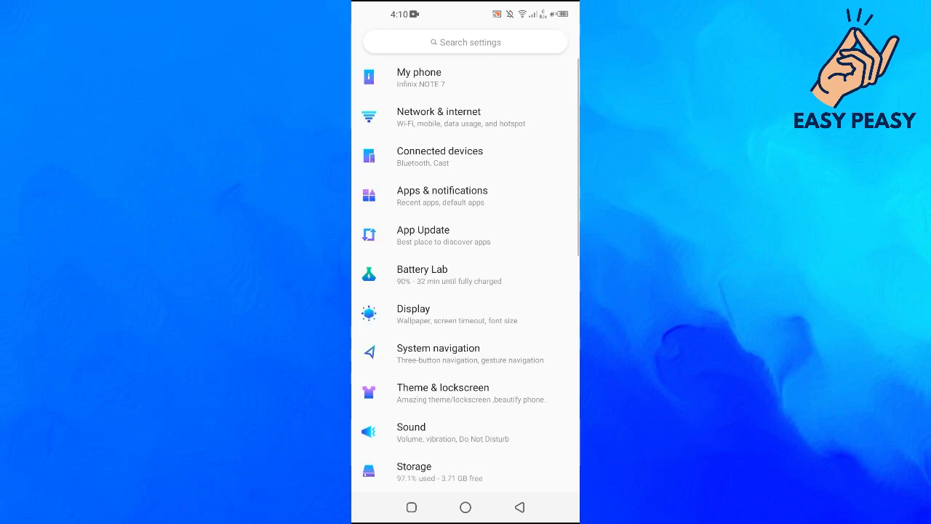
left_click(443, 195)
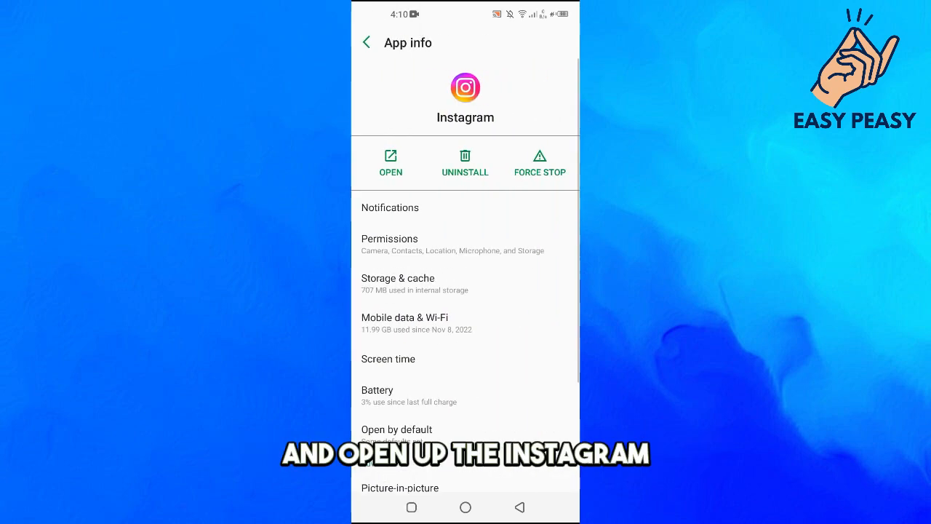
Clear Instagram's cache from Storage & cache, then relaunch Instagram
left_click(398, 282)
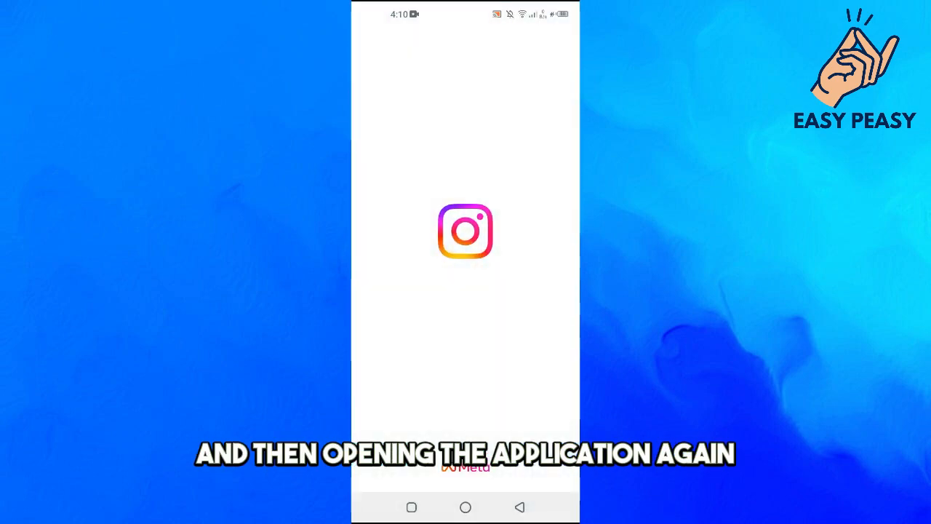
left_click(466, 230)
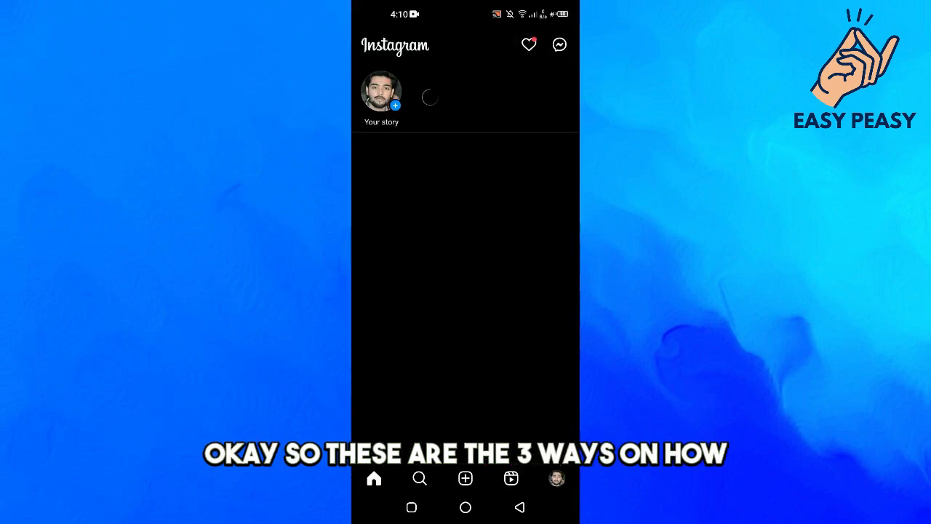